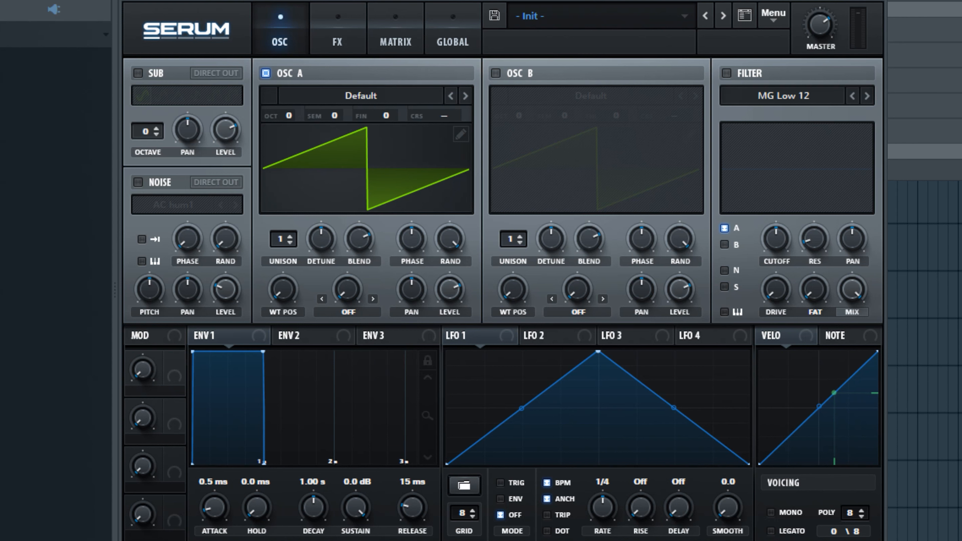
- Load the Analog_BD_Sin wavetable into oscillators A and B and switch on the filter
click(361, 95)
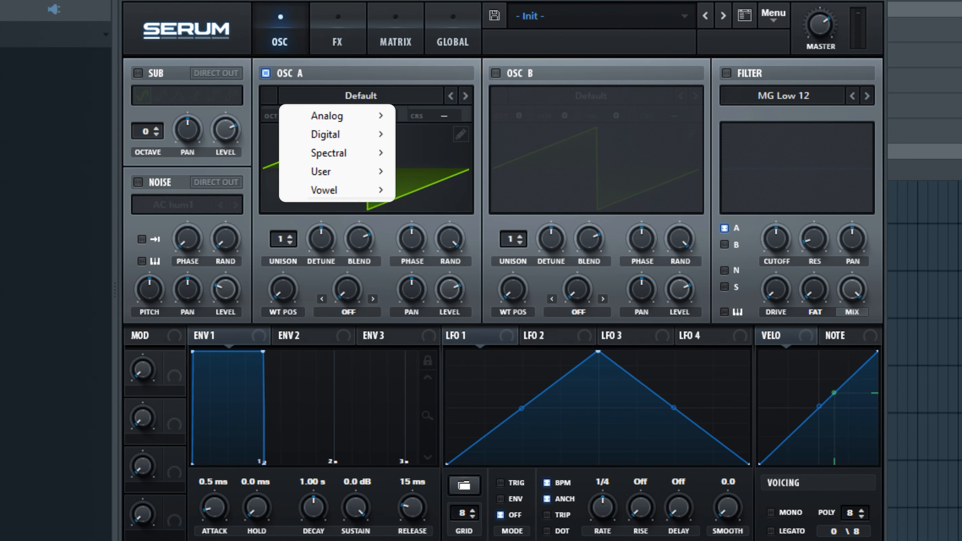
mouse_move(326, 116)
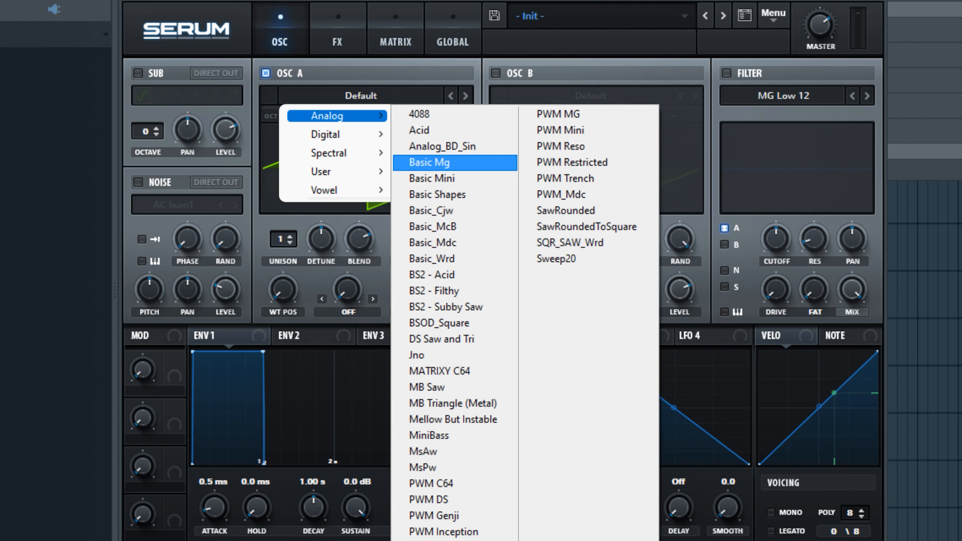
click(442, 146)
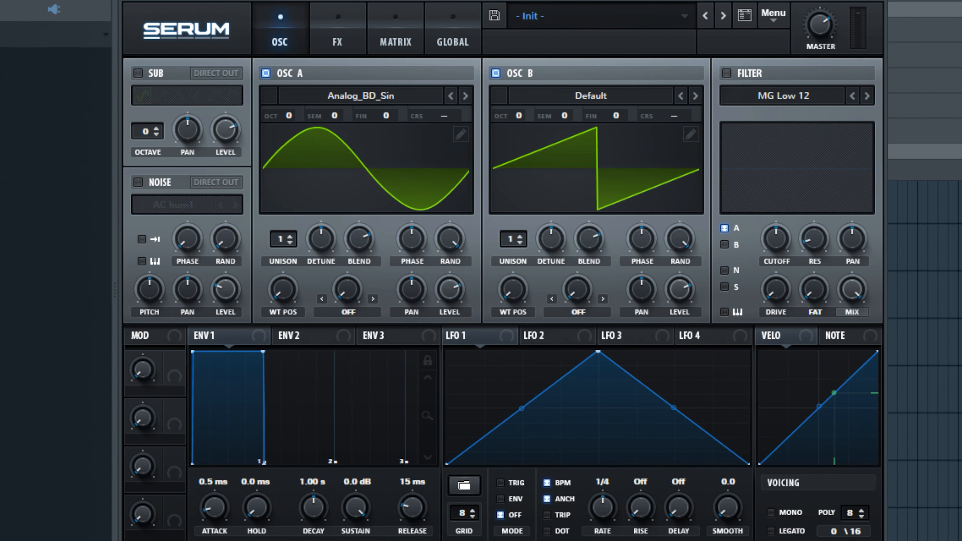
click(590, 95)
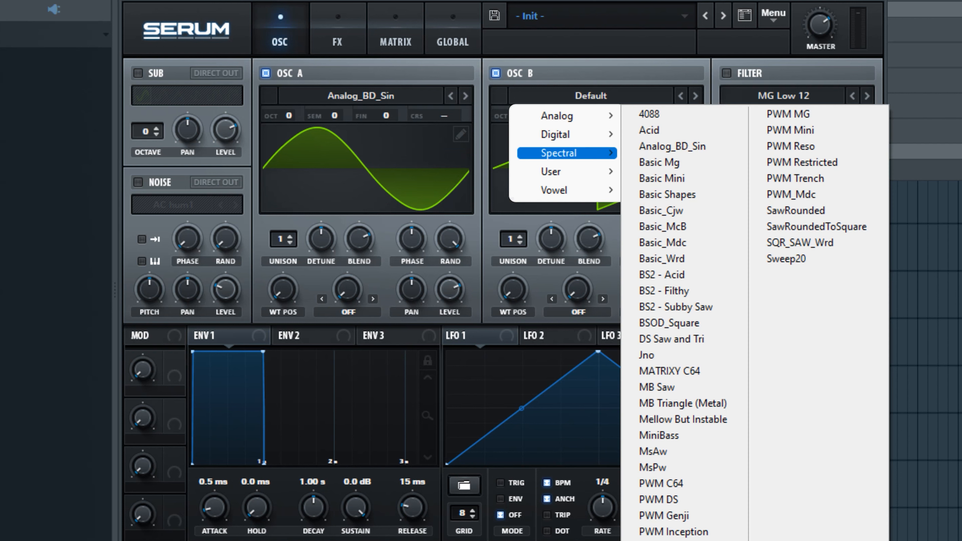
click(673, 146)
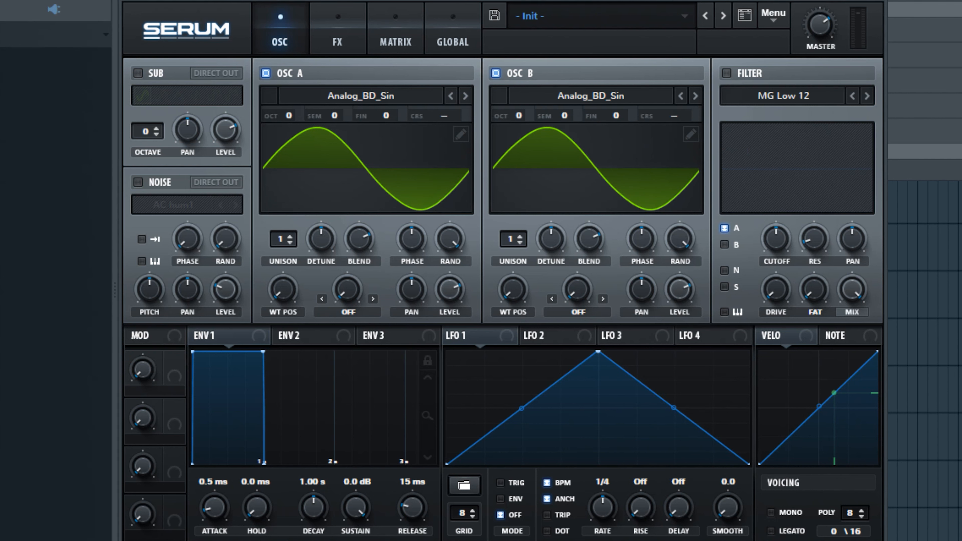
click(725, 246)
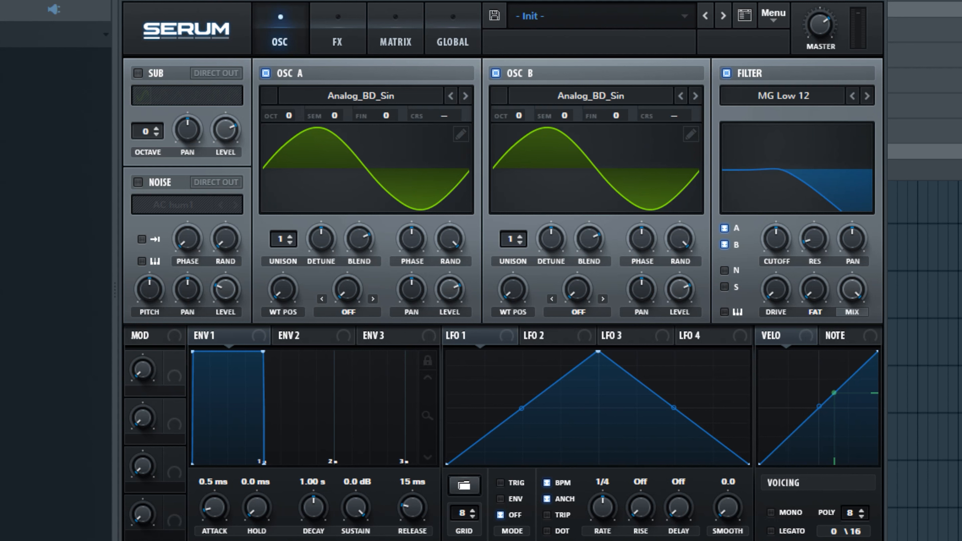
mouse_move(357, 505)
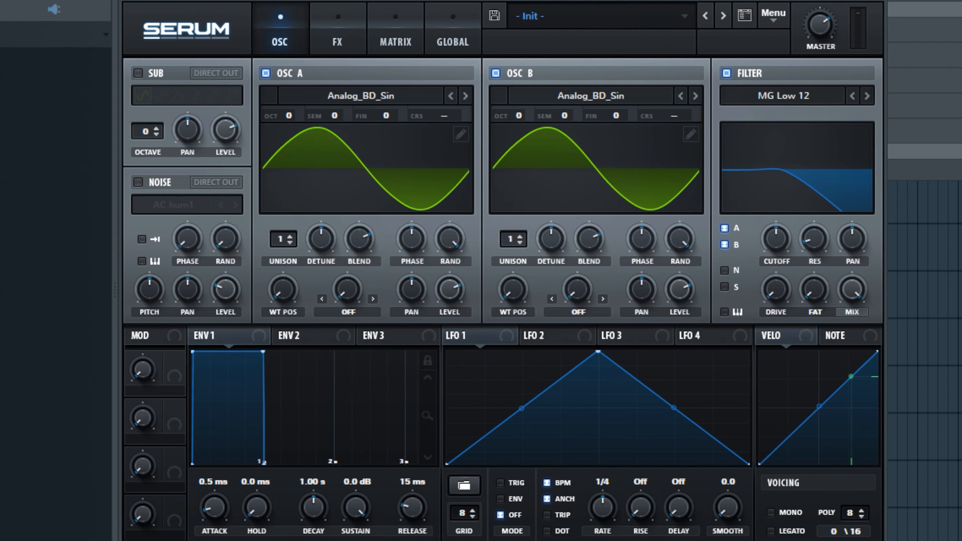
mouse_move(314, 506)
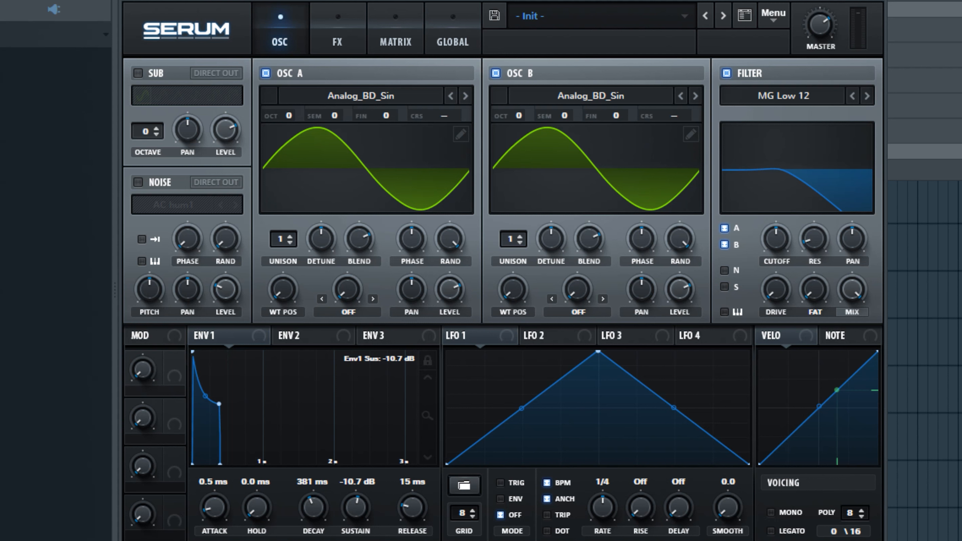
- Shape envelope 1 to decay 193 ms and sustain -9.6 dB and route it to filter cutoff
drag(216, 402, 202, 405)
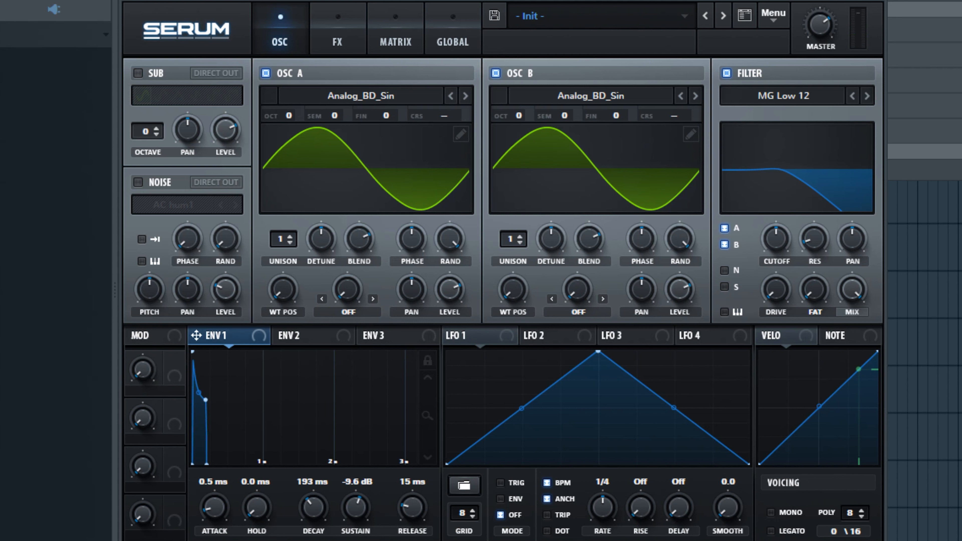
click(776, 238)
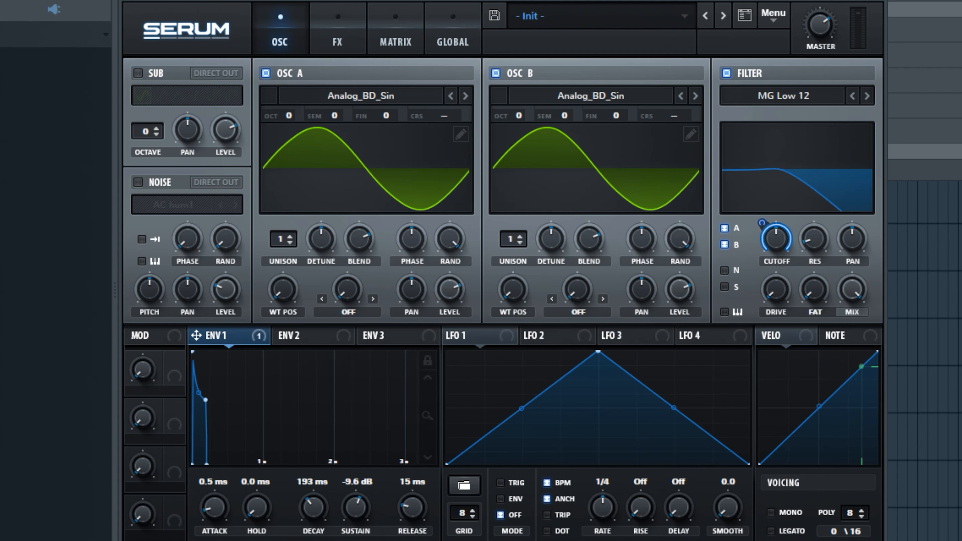
- Tune oscillator B up one octave and oscillator A down one octave
click(516, 115)
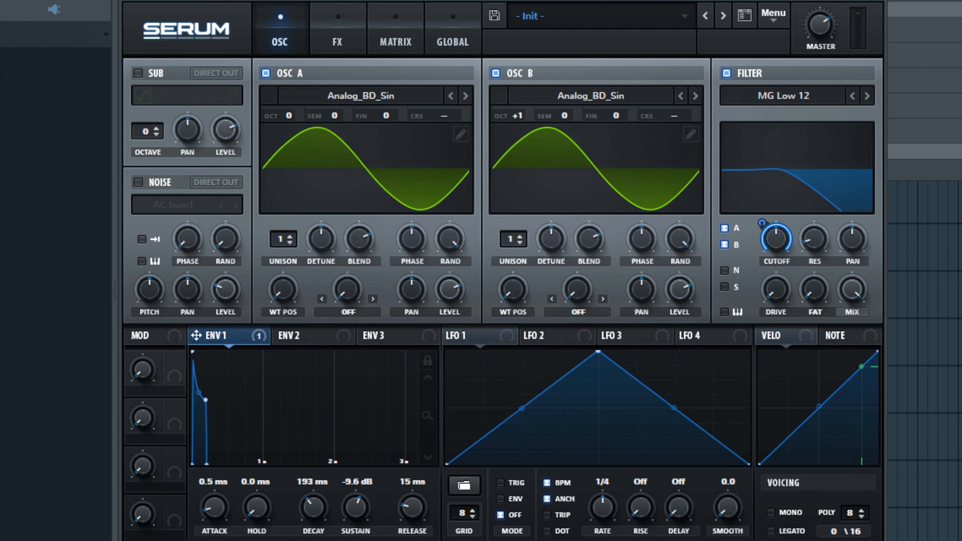
click(287, 115)
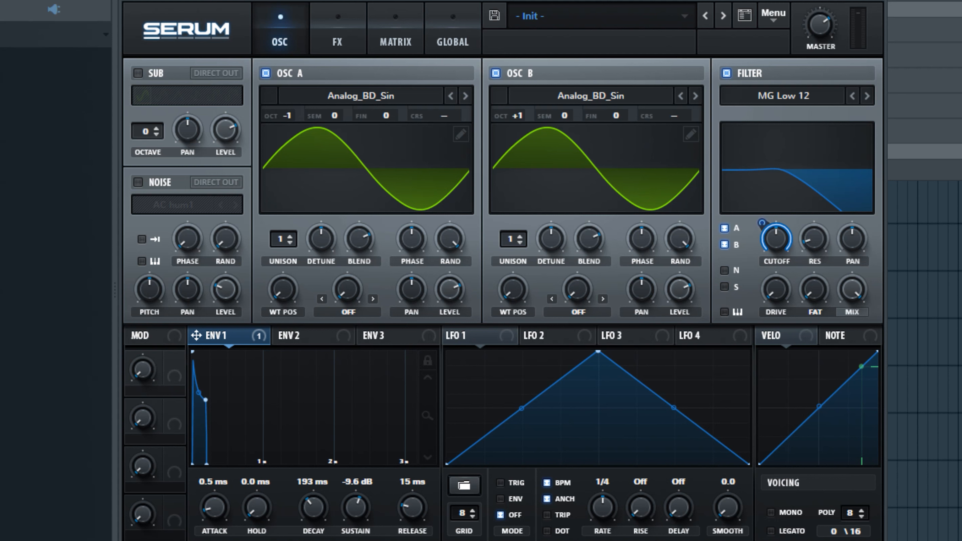
mouse_move(286, 116)
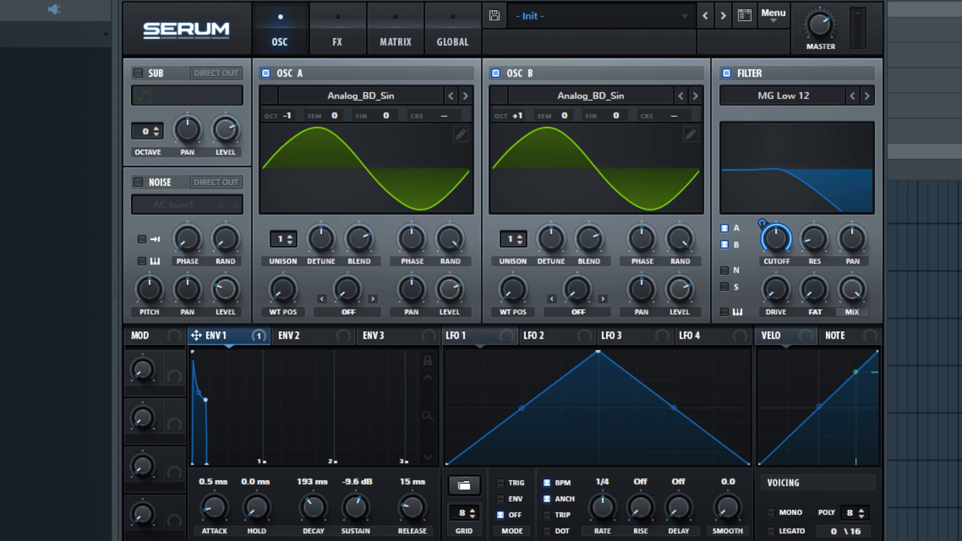
mouse_move(286, 115)
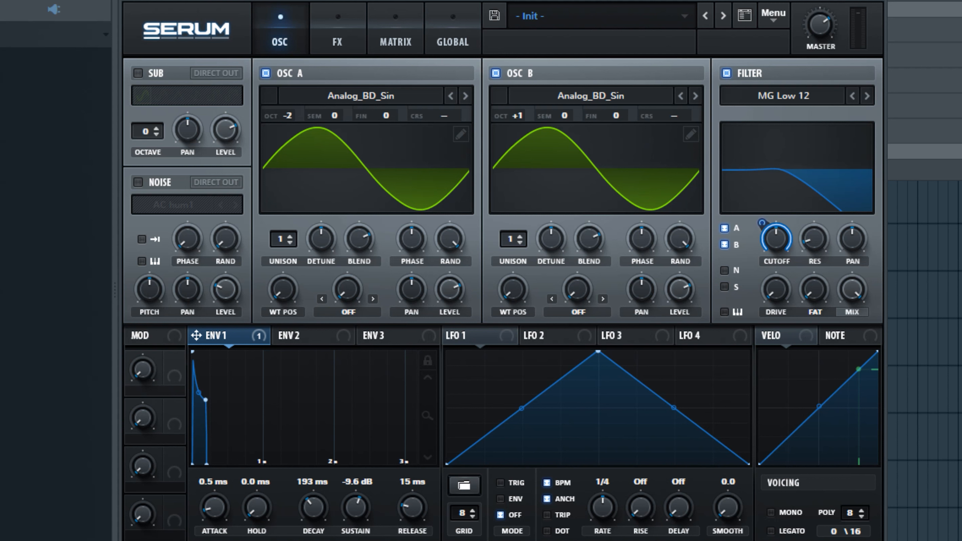
mouse_move(531, 16)
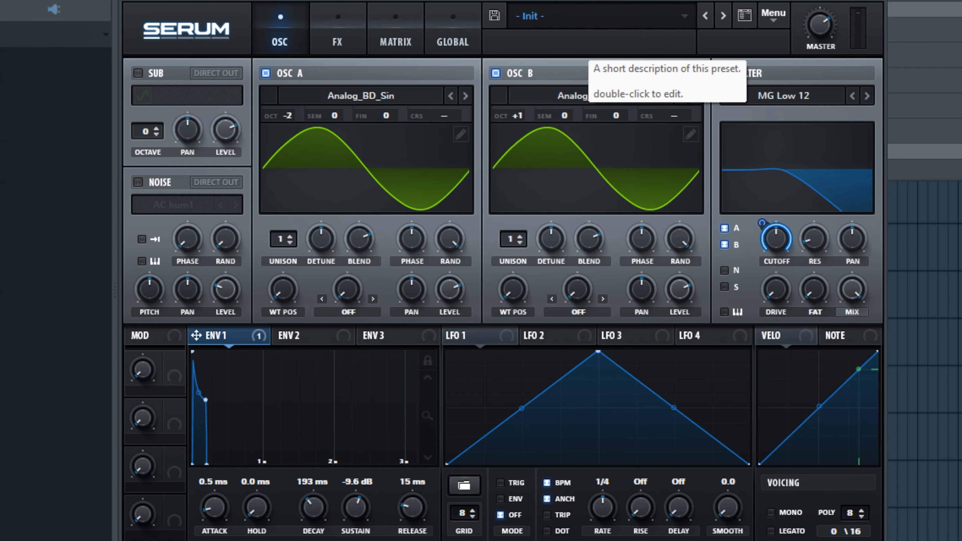
- Edit the preset's description details and bring up the preset save dialog
click(495, 15)
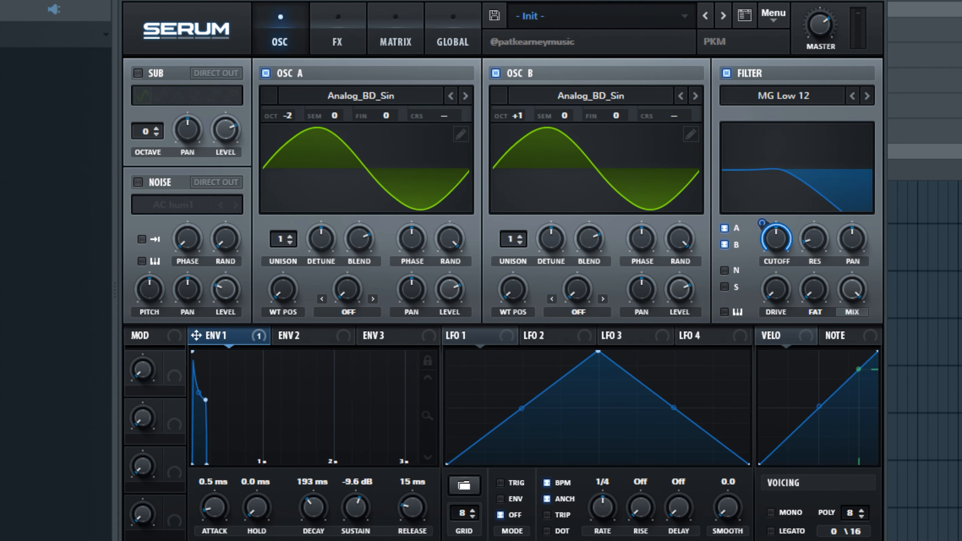
click(495, 15)
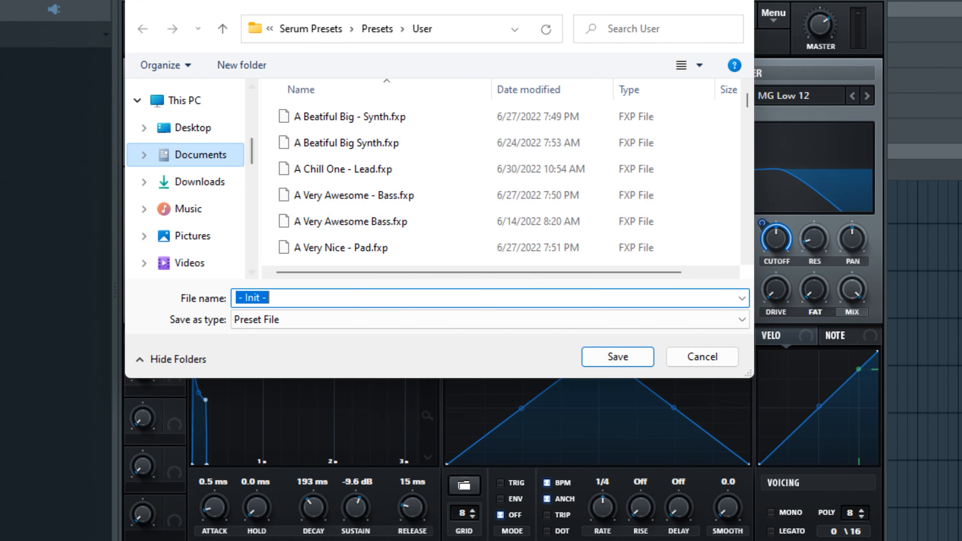
- Save the preset as 'Tut Guy - Bass' in Documents > Xfer > PKM Serum Presets
click(200, 154)
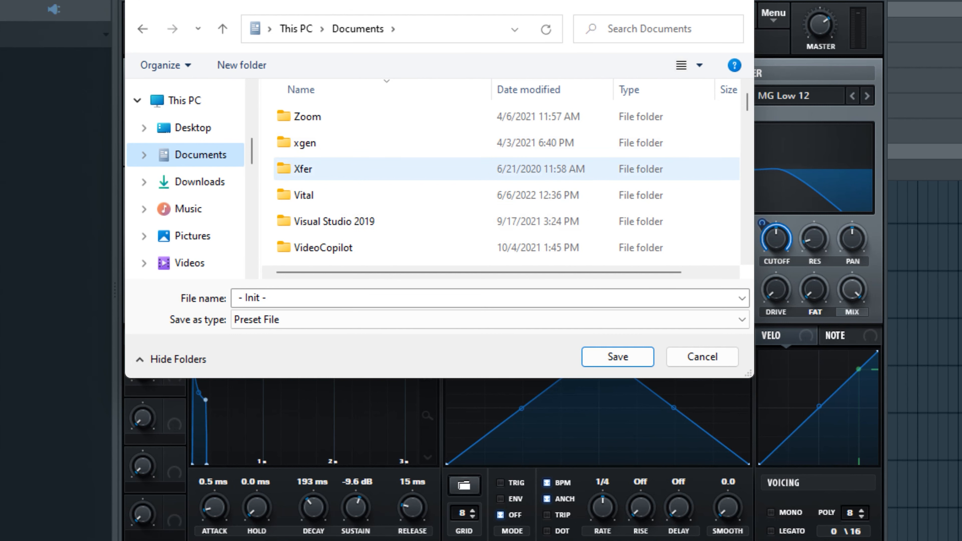
double_click(303, 168)
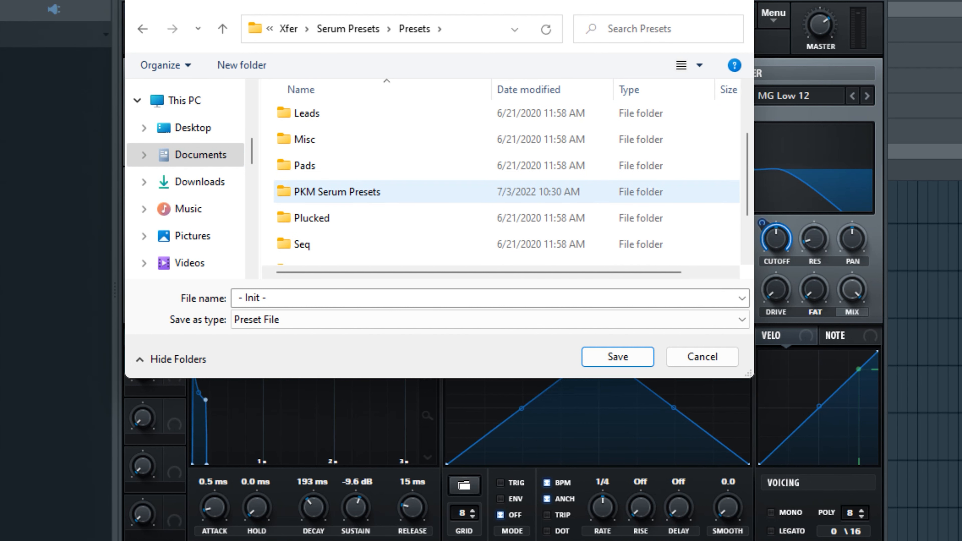
double_click(338, 193)
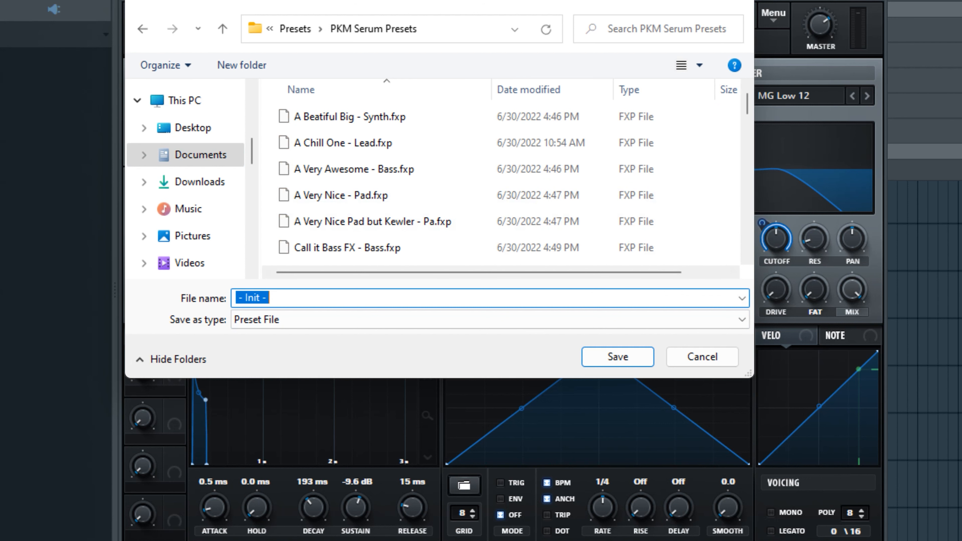
text(Tut)
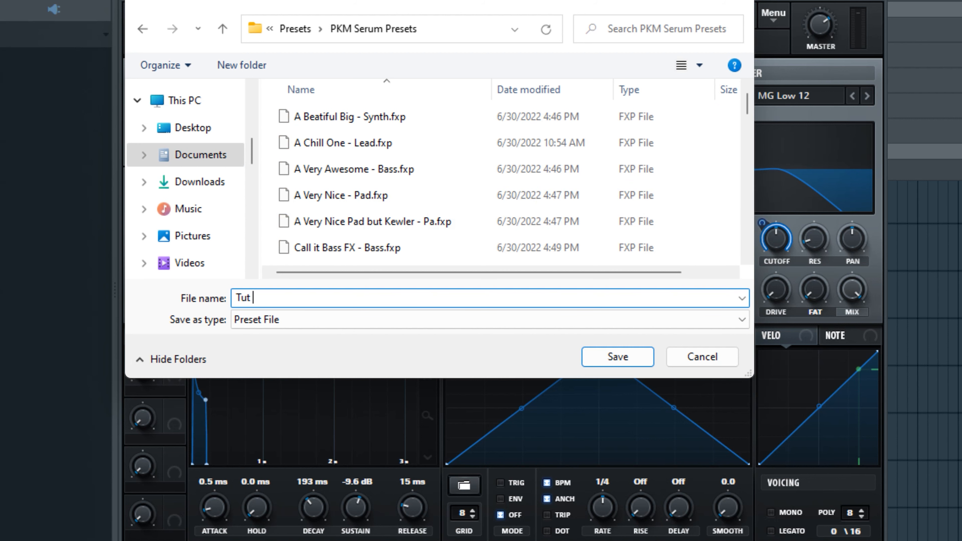
text(Guy -)
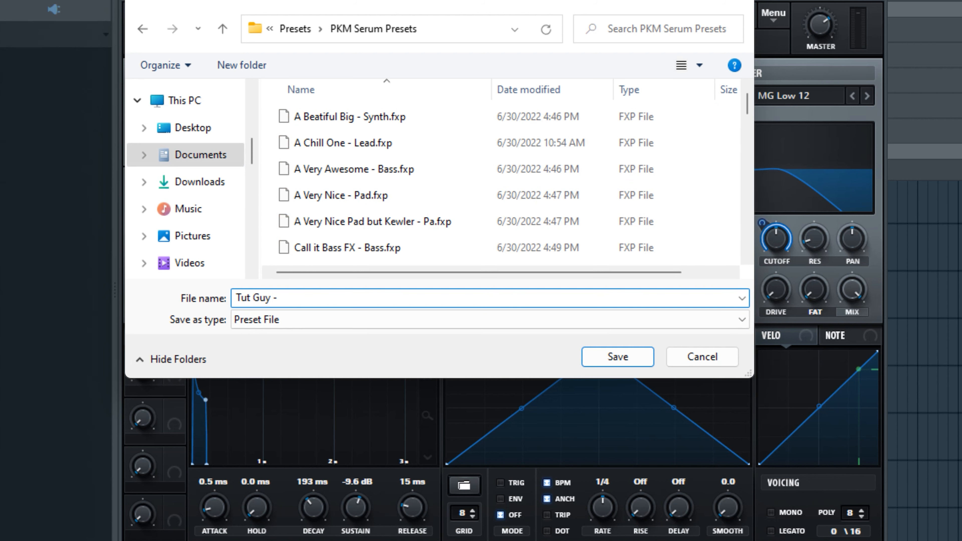
text(Bass)
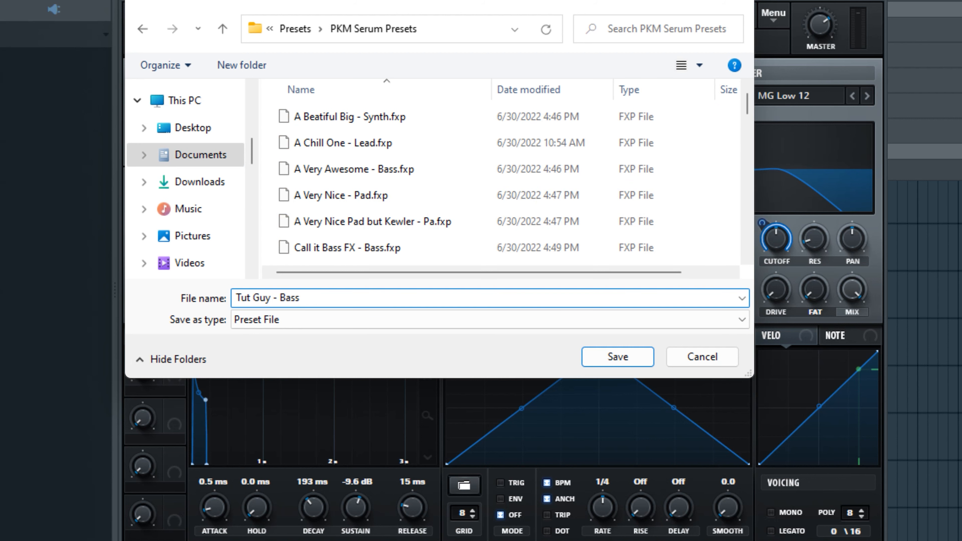
click(618, 357)
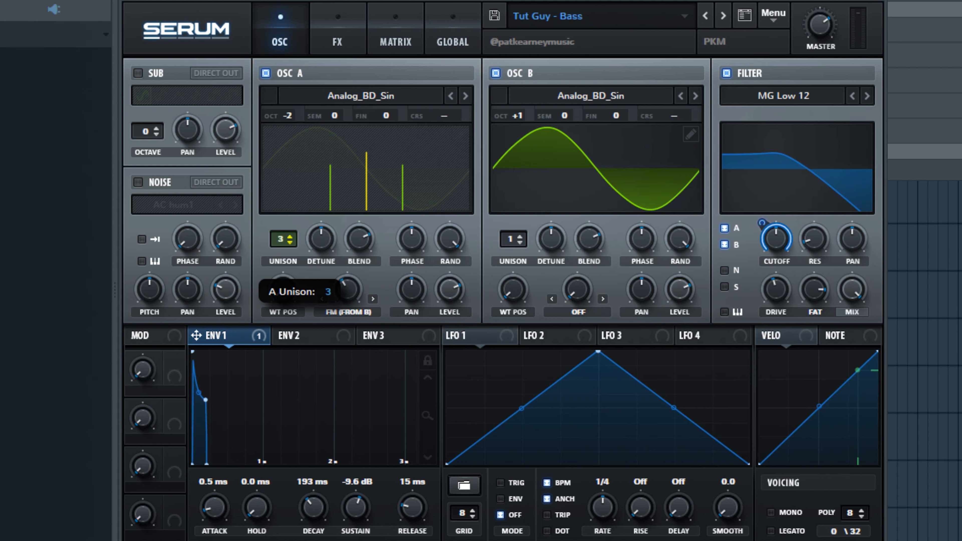
- Raise oscillator A to four unison voices
click(290, 236)
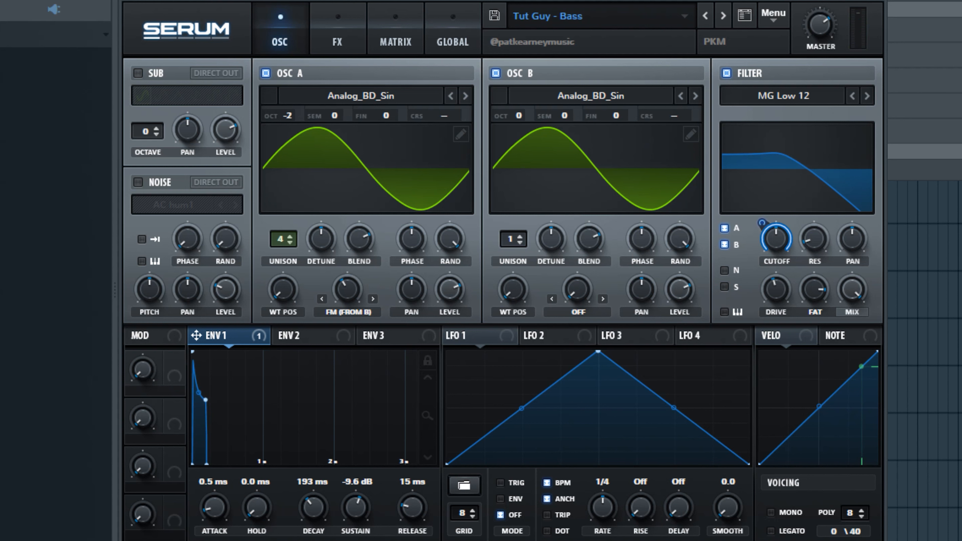
click(337, 30)
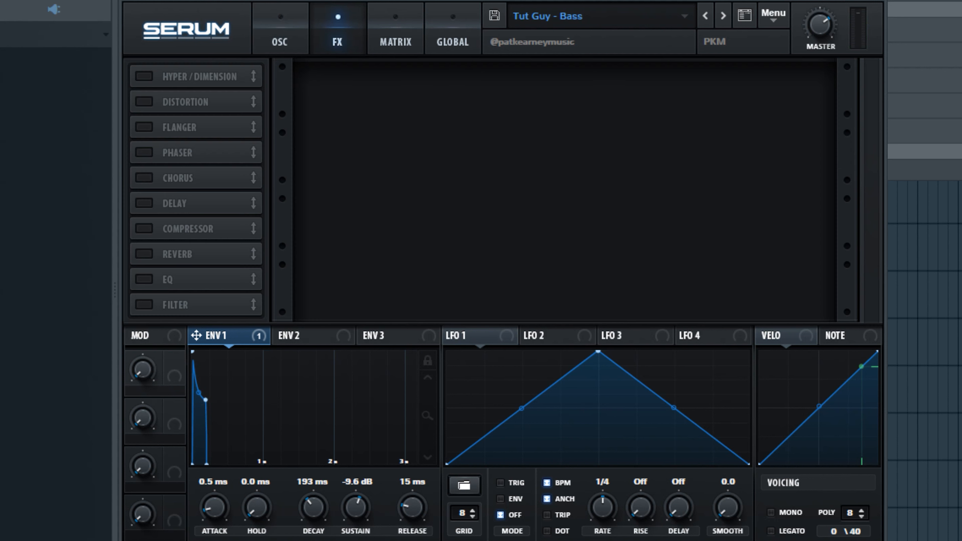
click(144, 255)
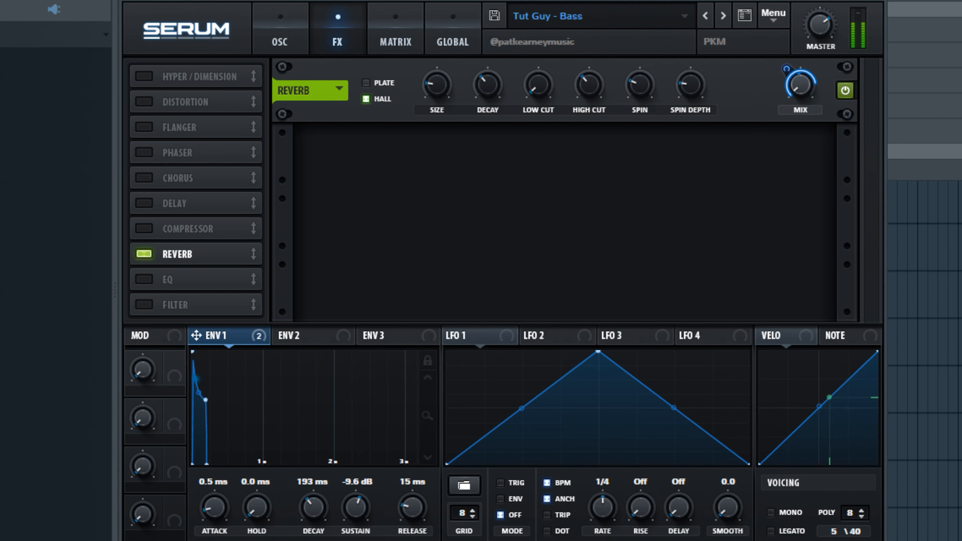
right_click(799, 86)
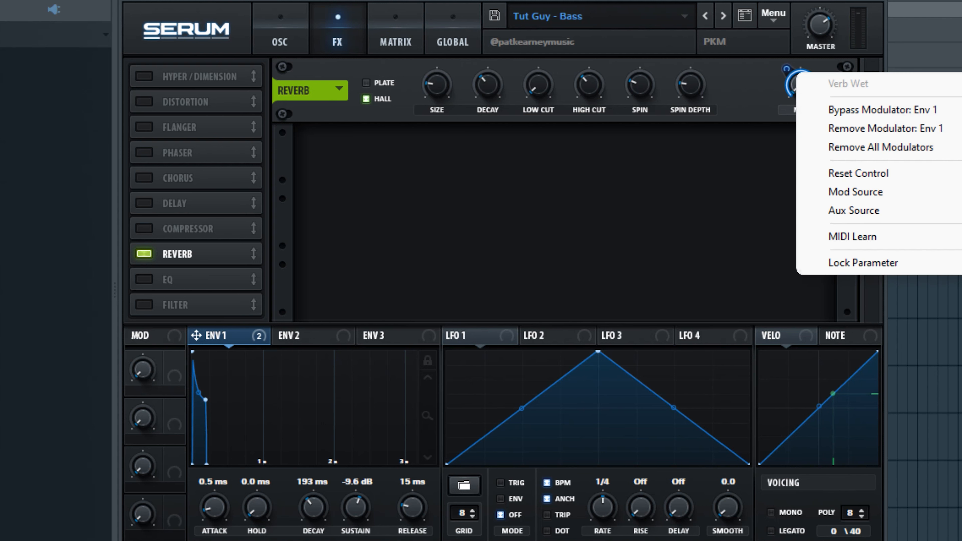
mouse_move(880, 147)
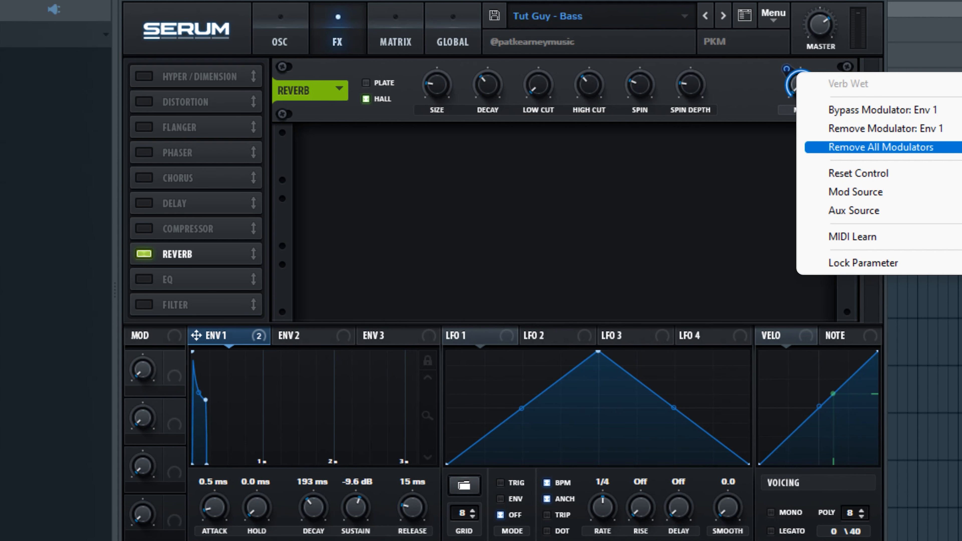
click(880, 148)
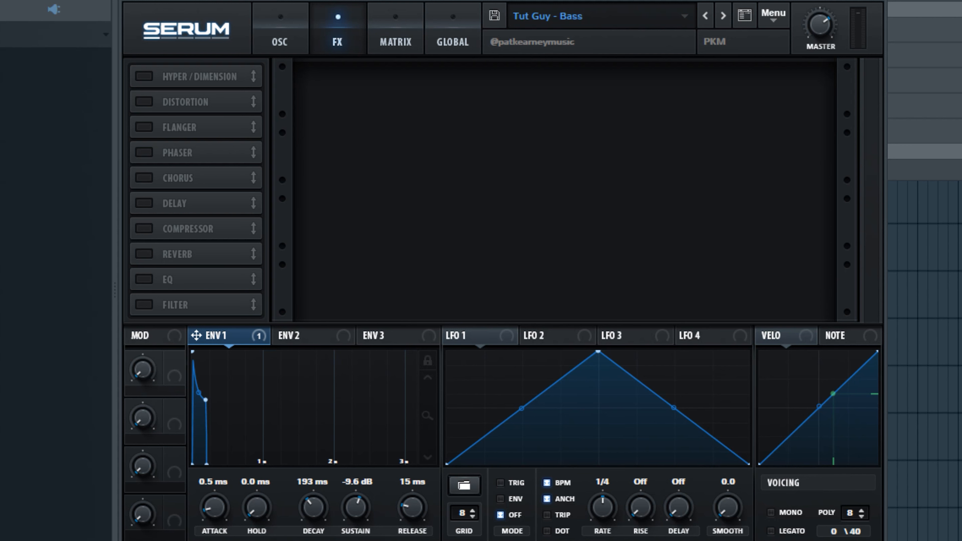
click(279, 30)
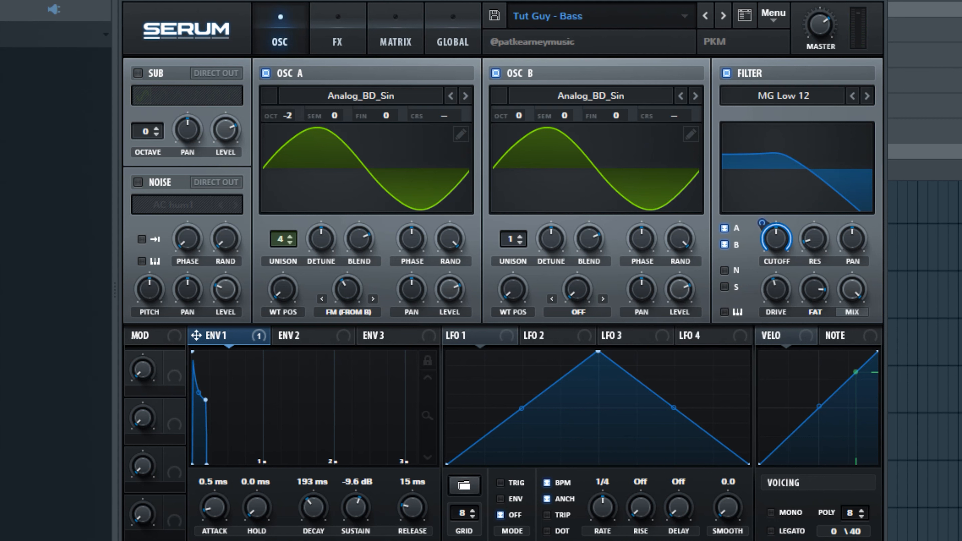
- Enable the Hyper/Dimension and Distortion effects in the FX rack
click(338, 30)
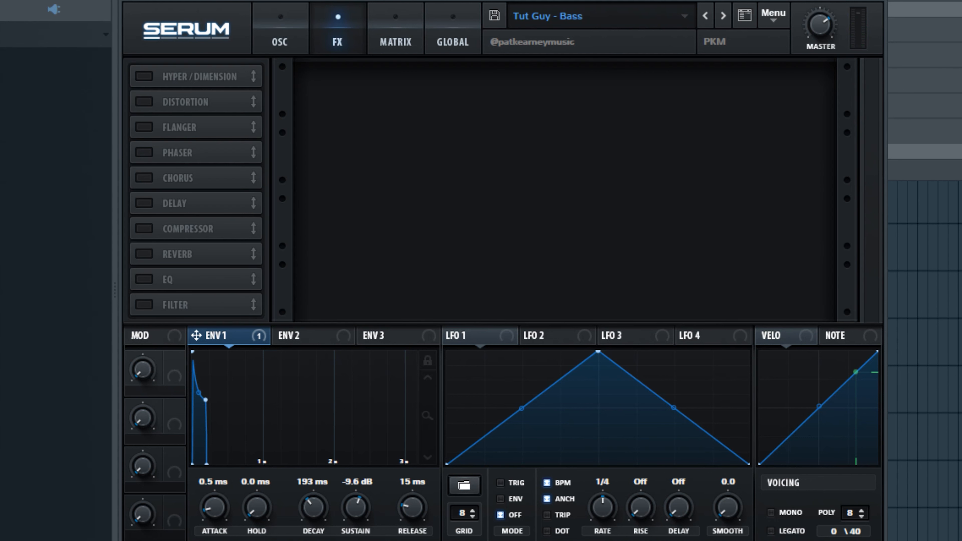
click(144, 78)
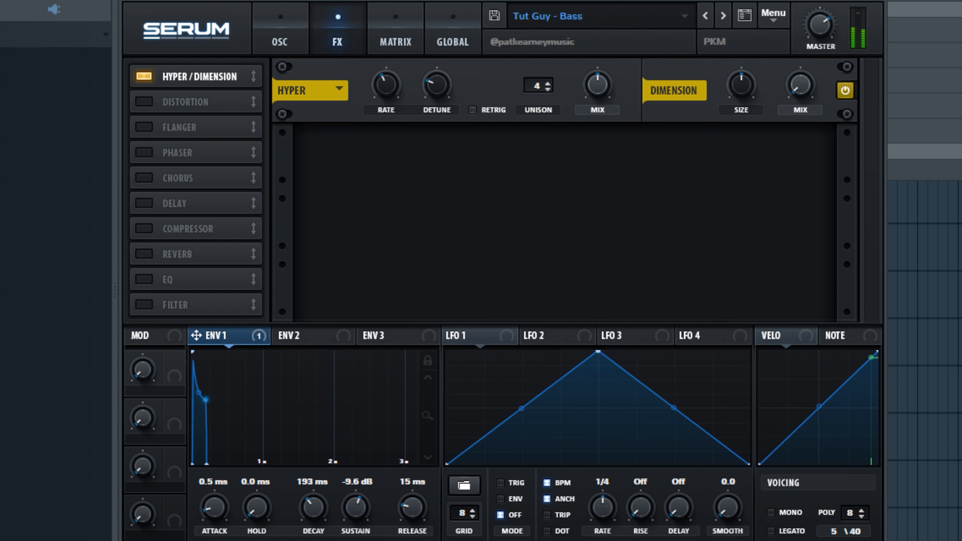
click(144, 102)
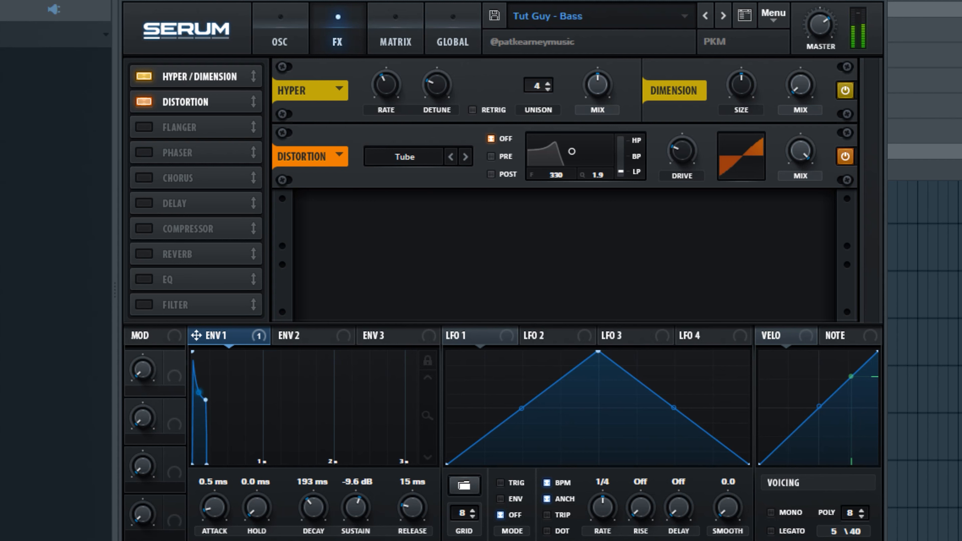
click(280, 30)
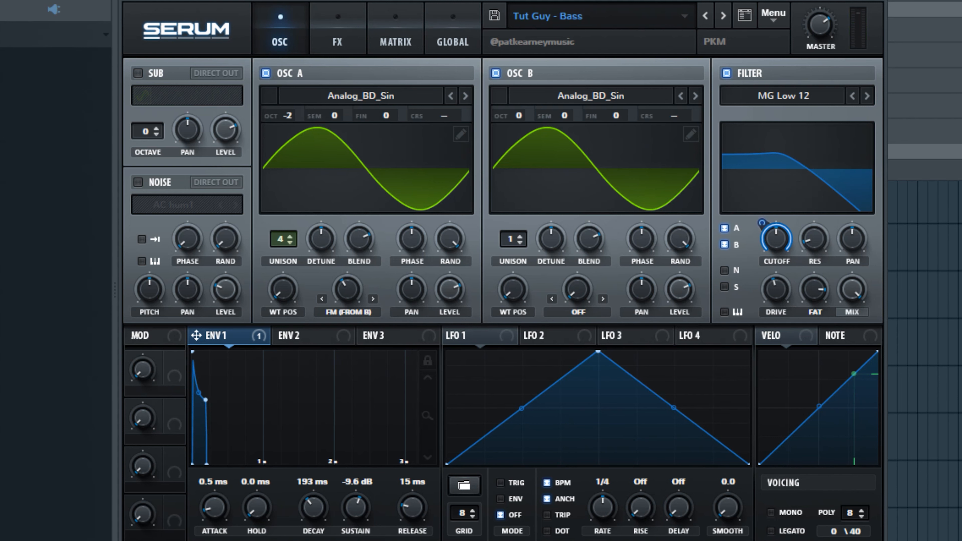
- Settle oscillator A on three unison voices, checking the effects rack in between
click(290, 248)
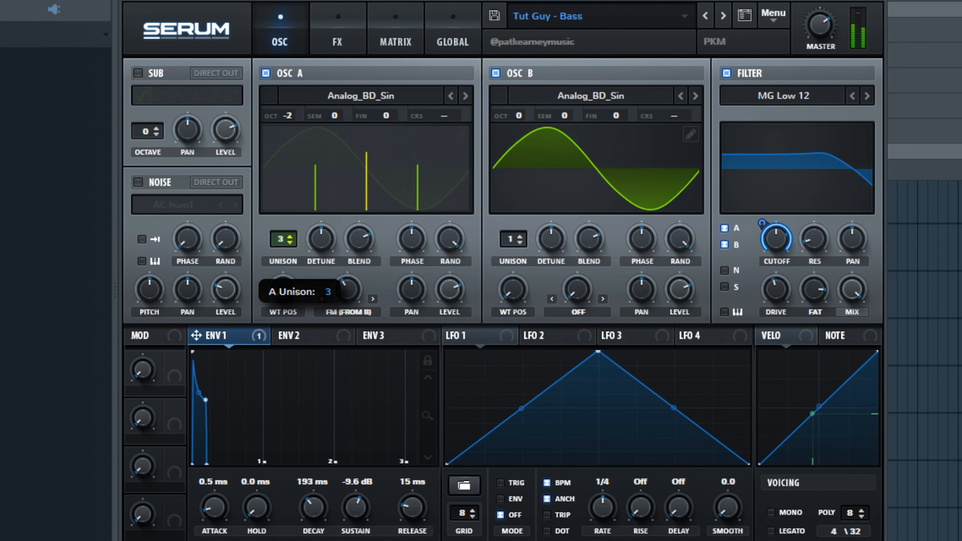
click(290, 243)
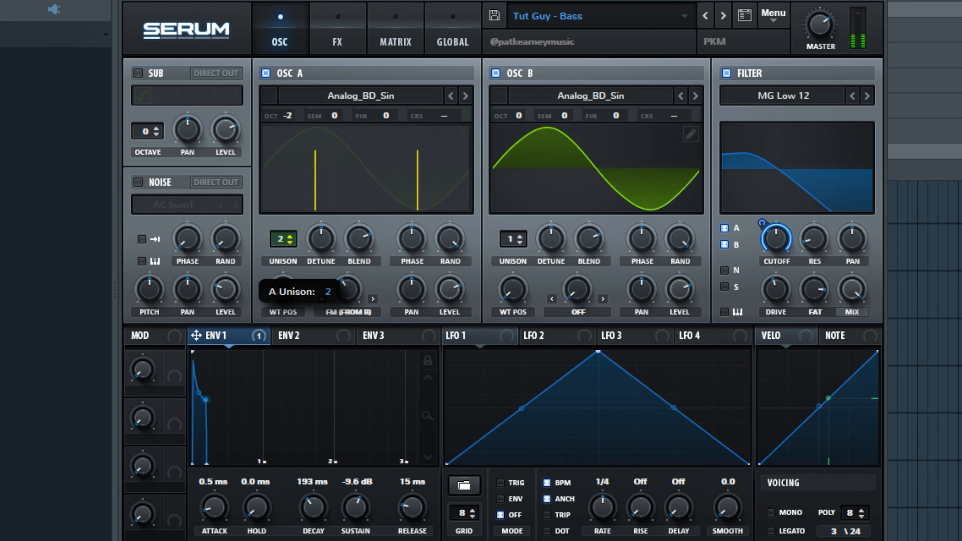
click(290, 236)
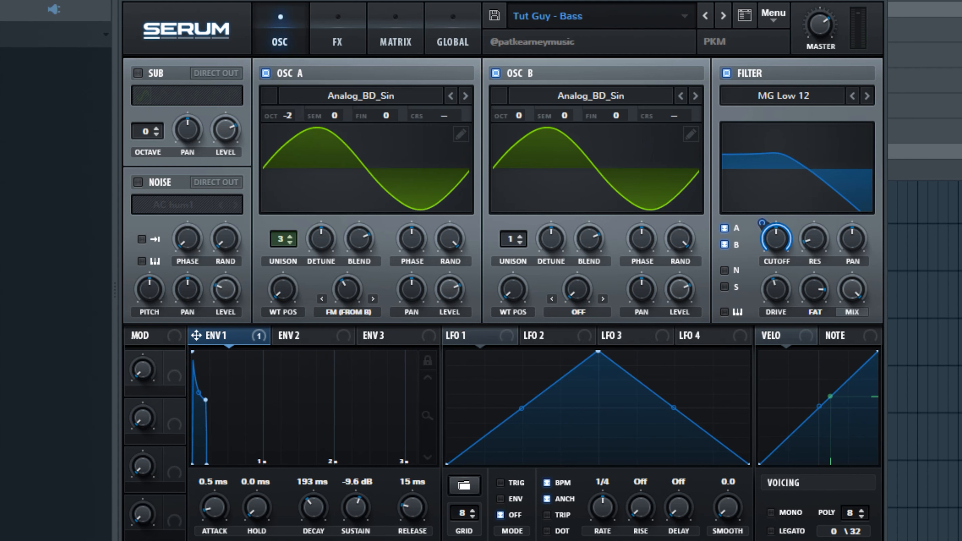
click(337, 27)
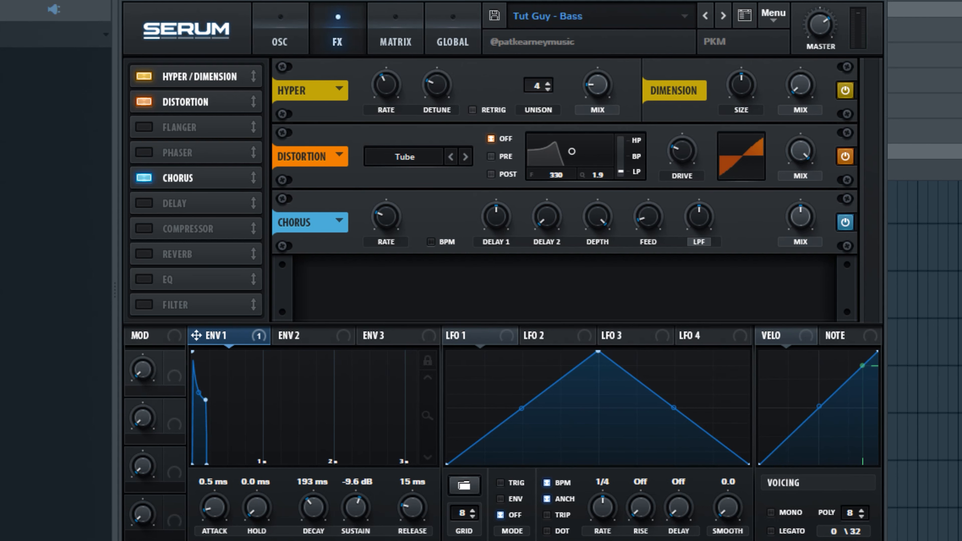
click(279, 33)
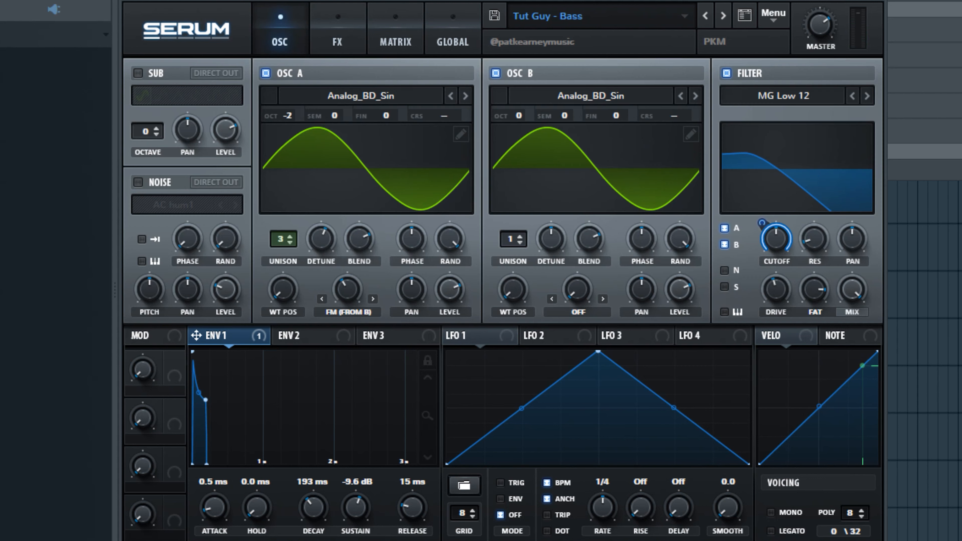